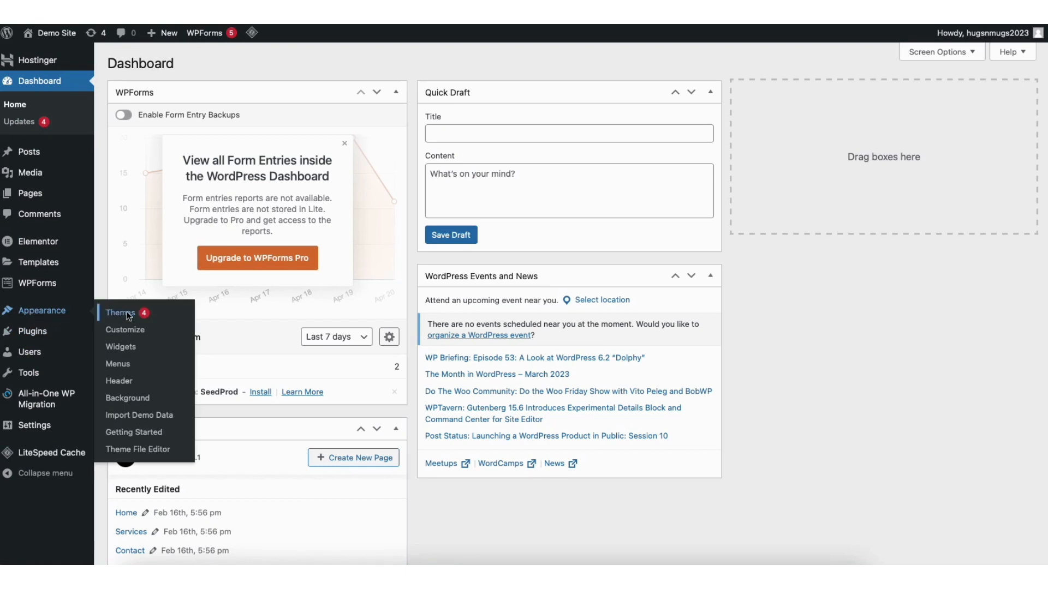
# - Reach the Themes page under Appearance, listing the installed themes with Safari Blog active
pyautogui.click(119, 313)
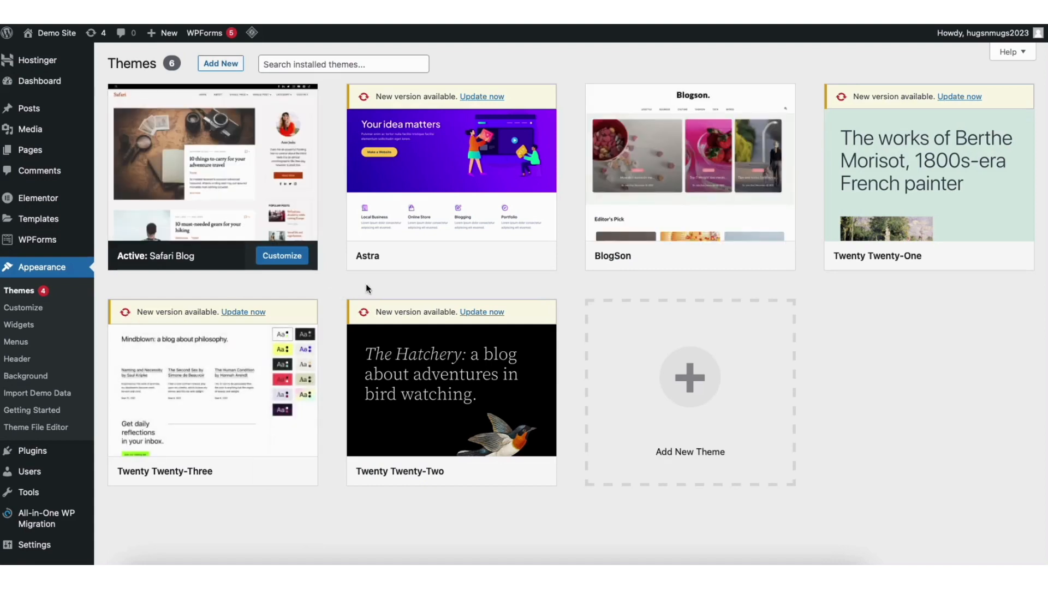
pyautogui.moveTo(428, 292)
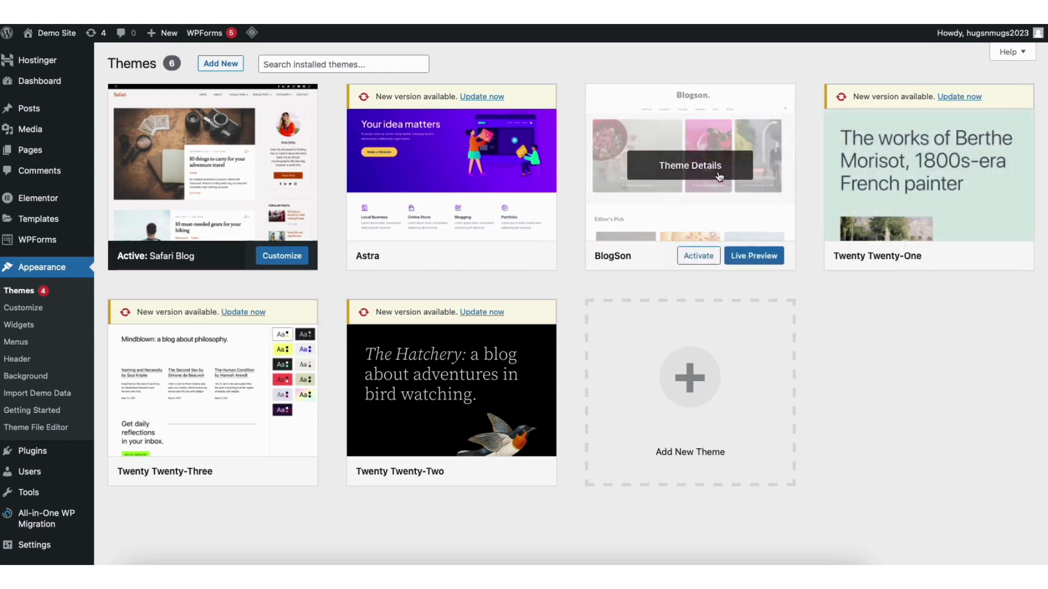
pyautogui.moveTo(701, 168)
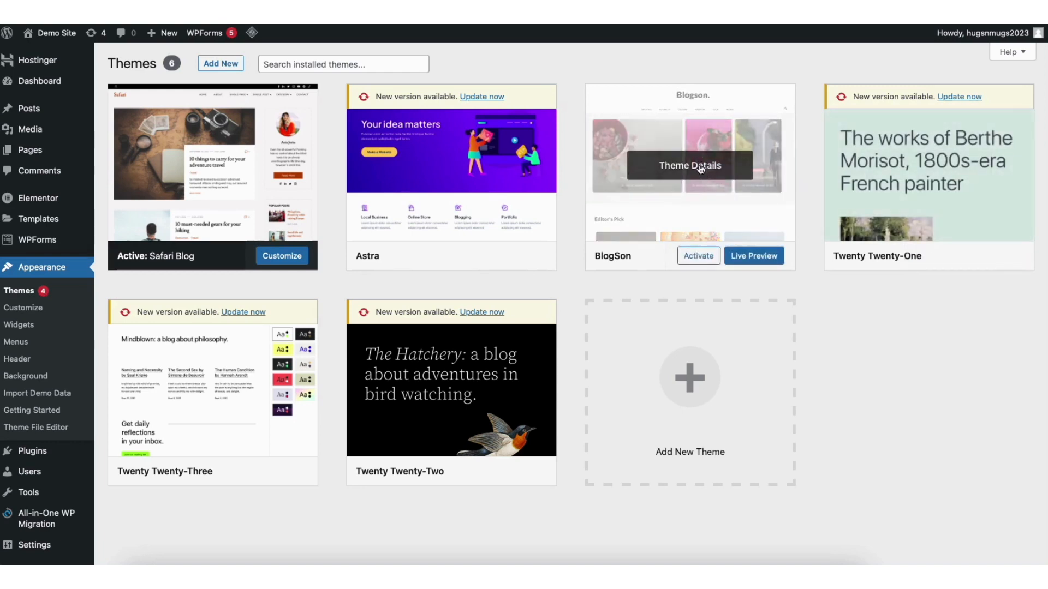
# - Delete the BlogSon theme via its Theme Details overlay and confirm with OK
pyautogui.click(688, 165)
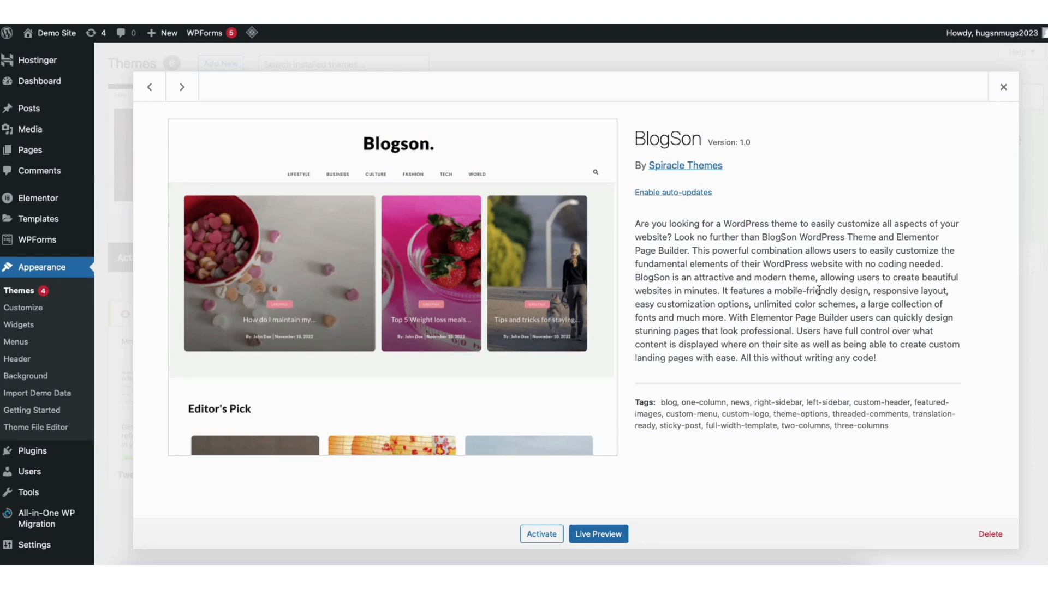
pyautogui.moveTo(990, 533)
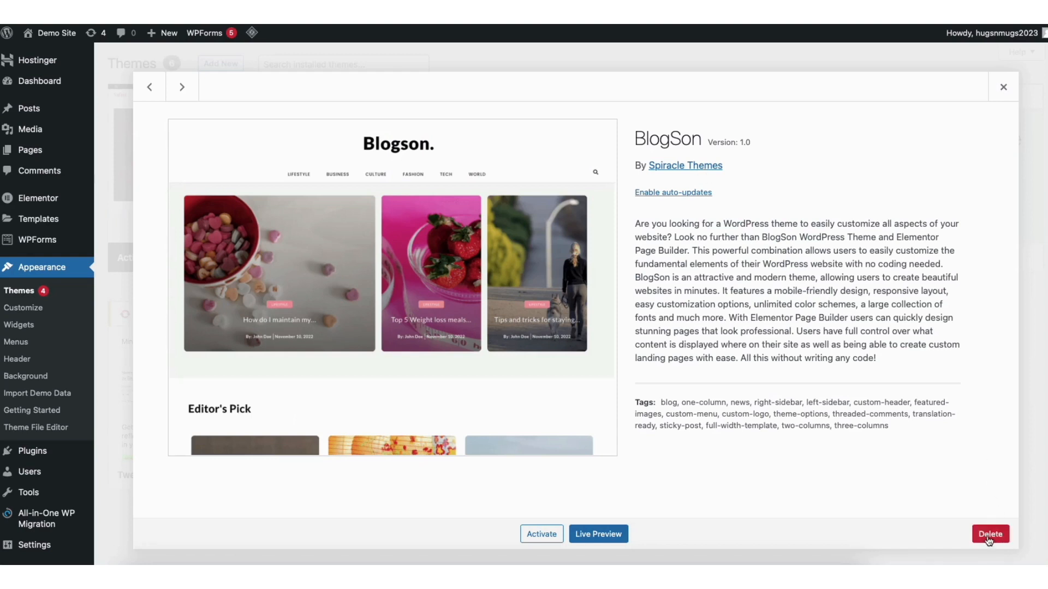
pyautogui.click(989, 534)
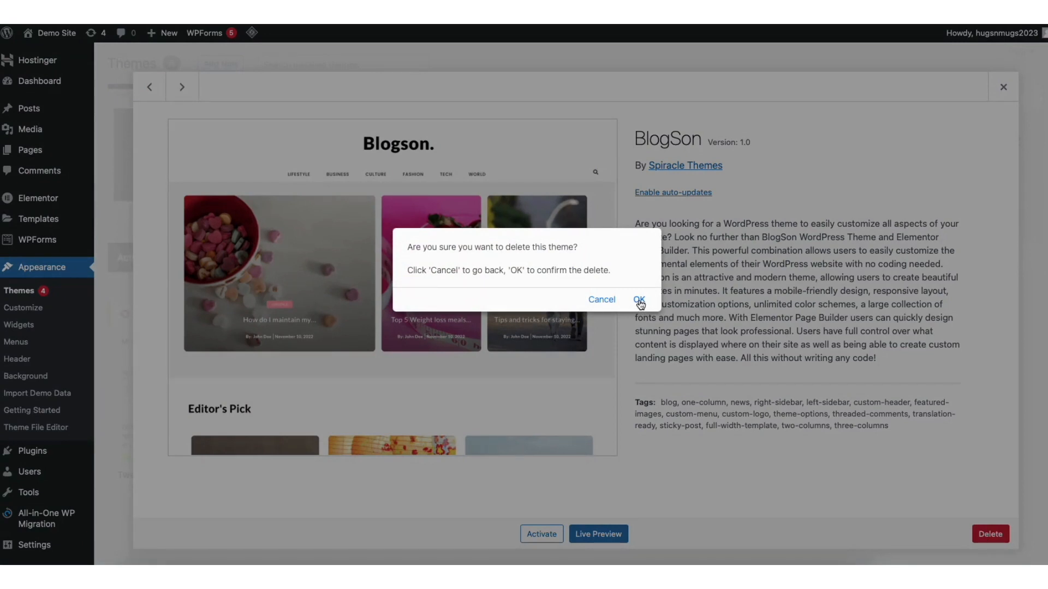
pyautogui.click(640, 299)
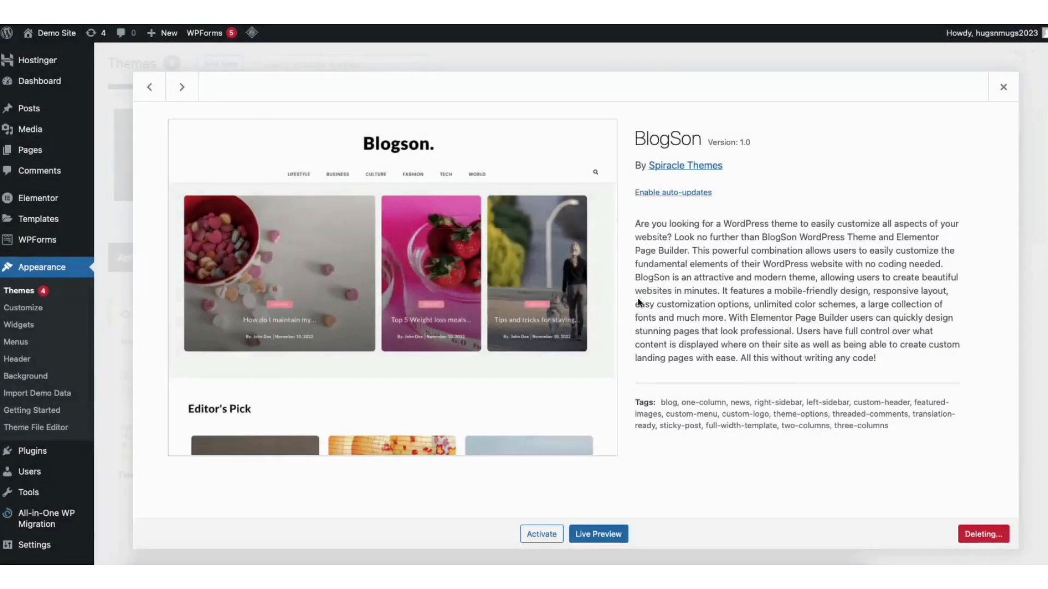